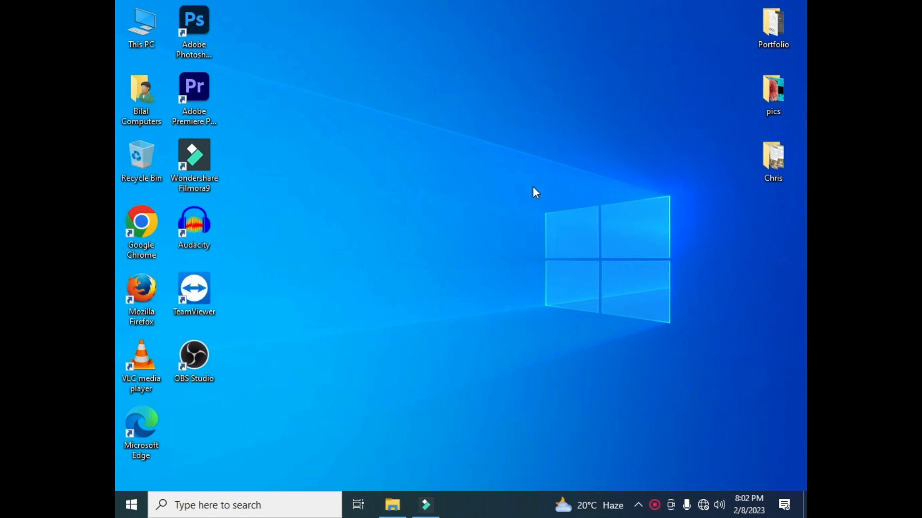
{"action": "mouse_move", "coordinate": [475, 236]}
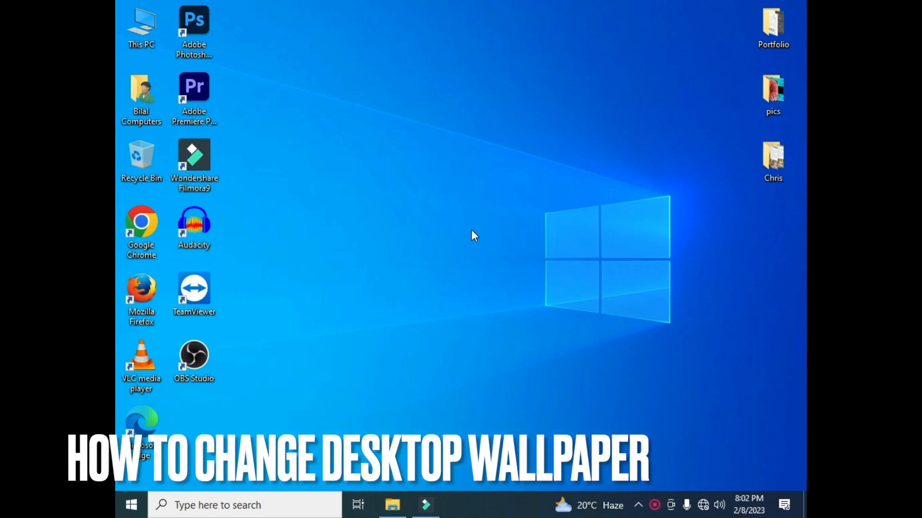
{"action": "mouse_move", "coordinate": [477, 222]}
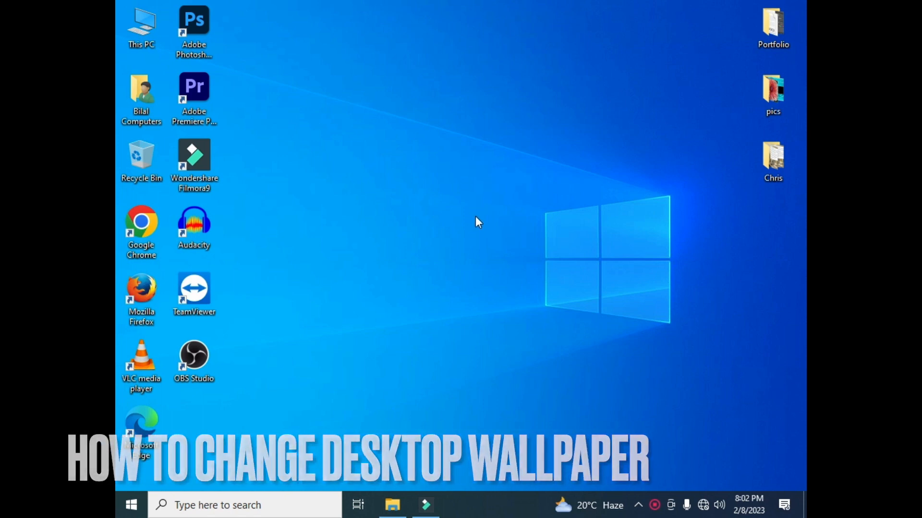
{"action": "mouse_move", "coordinate": [412, 163]}
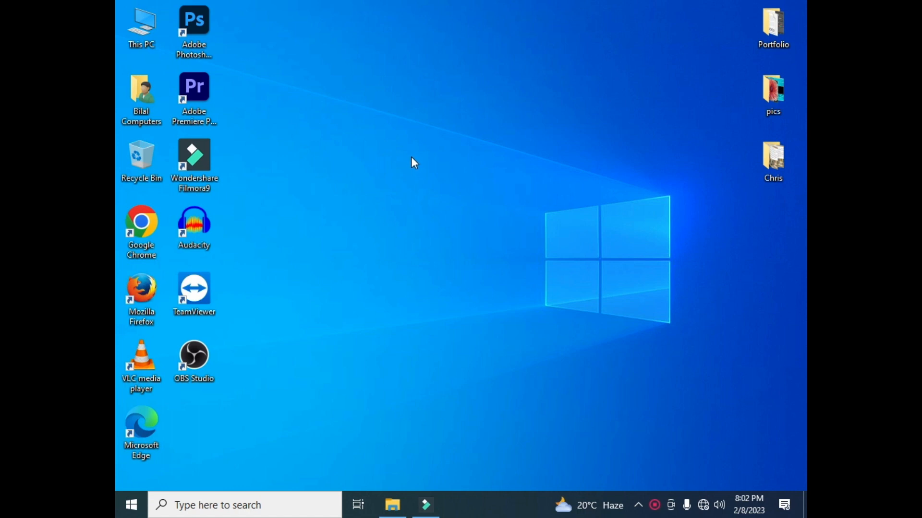
{"action": "mouse_move", "coordinate": [422, 167]}
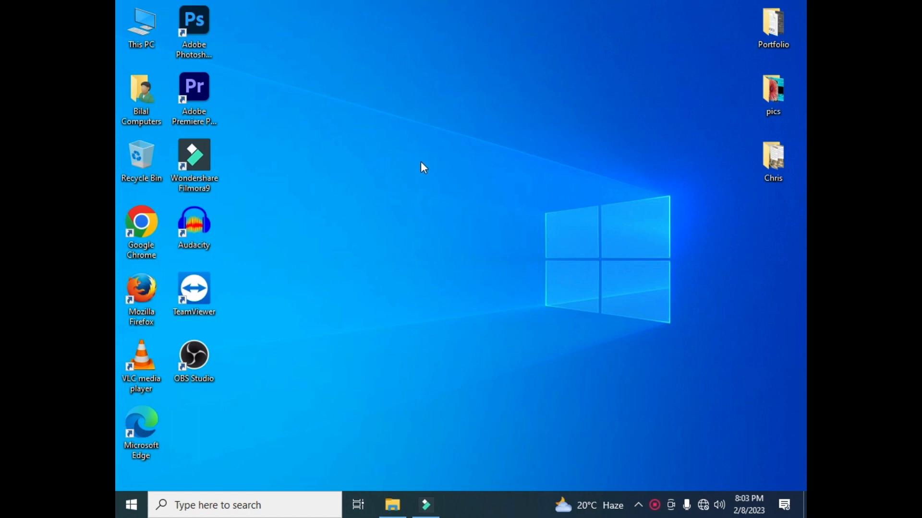
{"action": "mouse_move", "coordinate": [465, 247]}
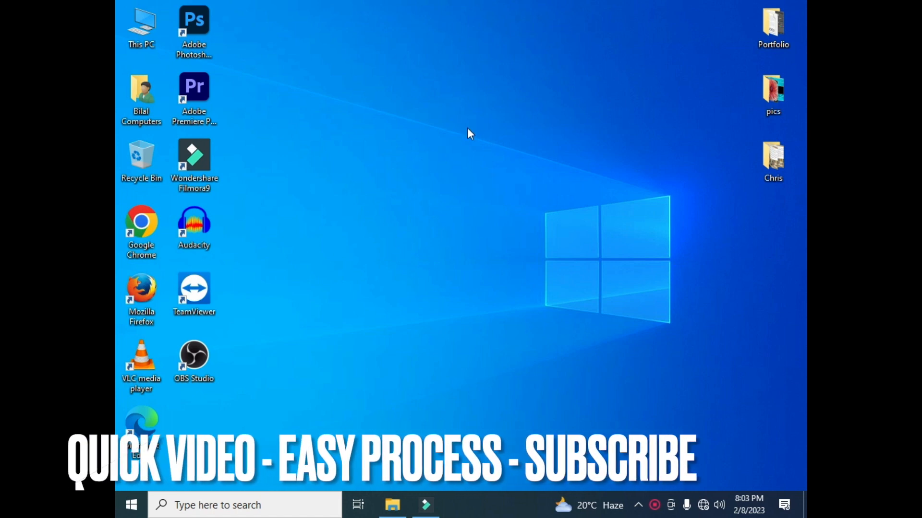
{"action": "mouse_move", "coordinate": [499, 243]}
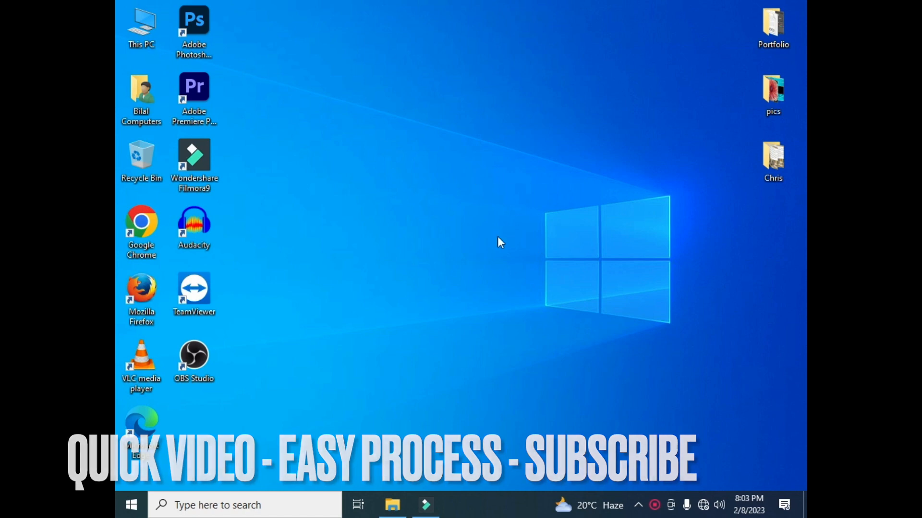
{"action": "mouse_move", "coordinate": [488, 158]}
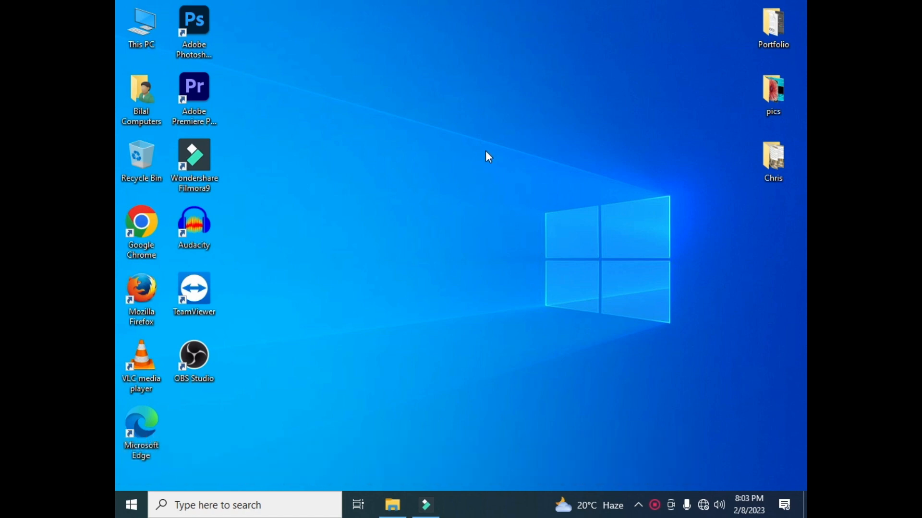
{"action": "mouse_move", "coordinate": [466, 136]}
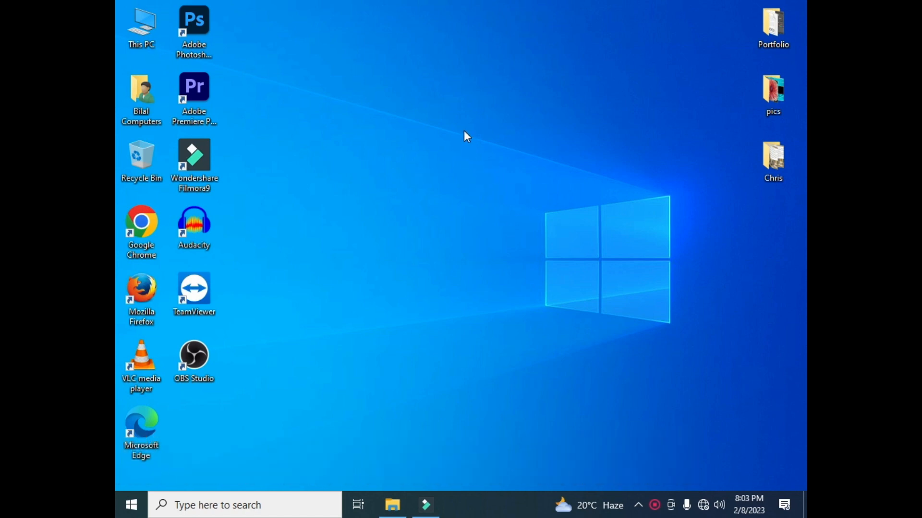
{"action": "mouse_move", "coordinate": [482, 127]}
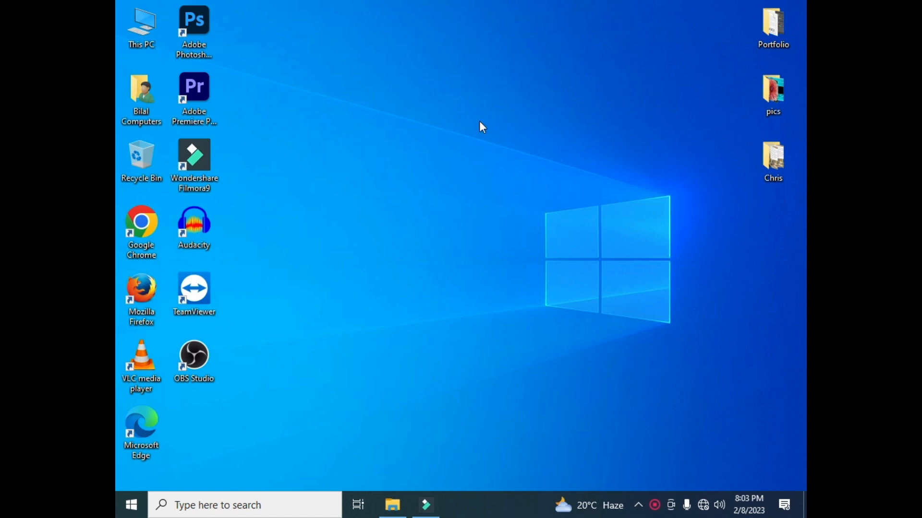
{"action": "mouse_move", "coordinate": [485, 156]}
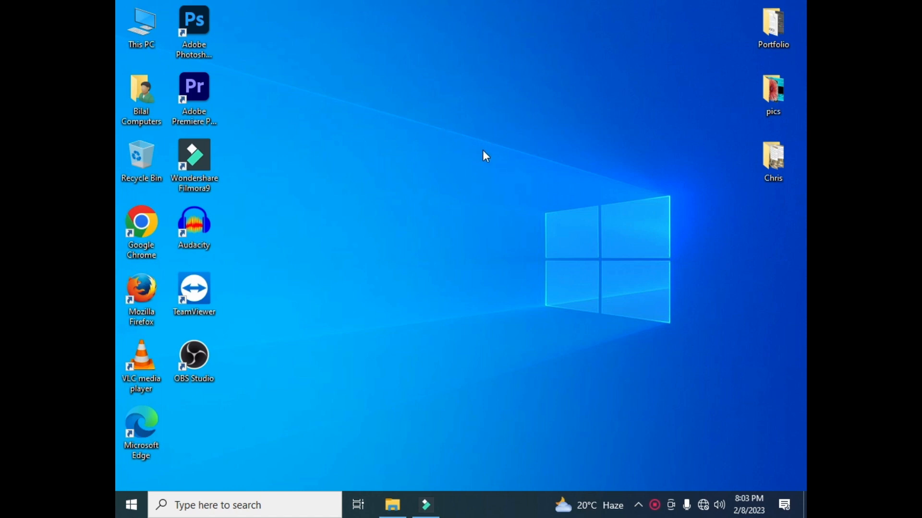
{"action": "mouse_move", "coordinate": [452, 139]}
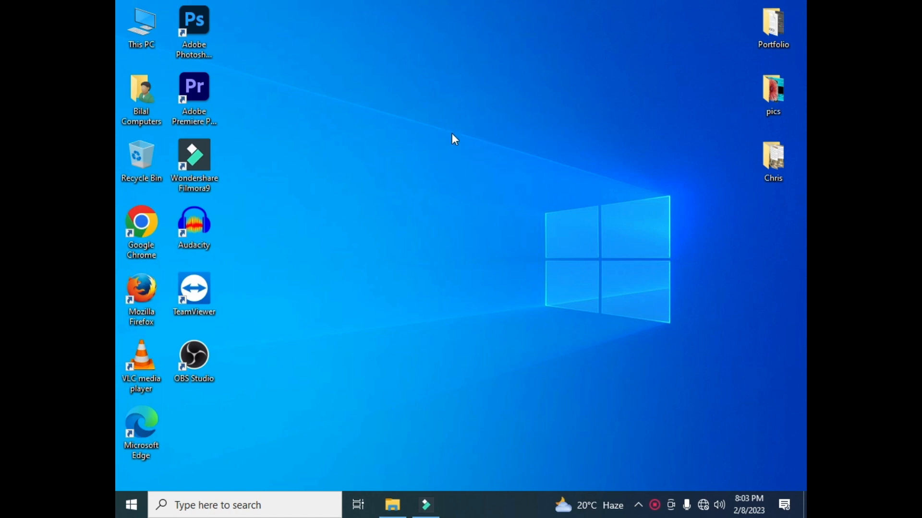
{"action": "mouse_move", "coordinate": [481, 125]}
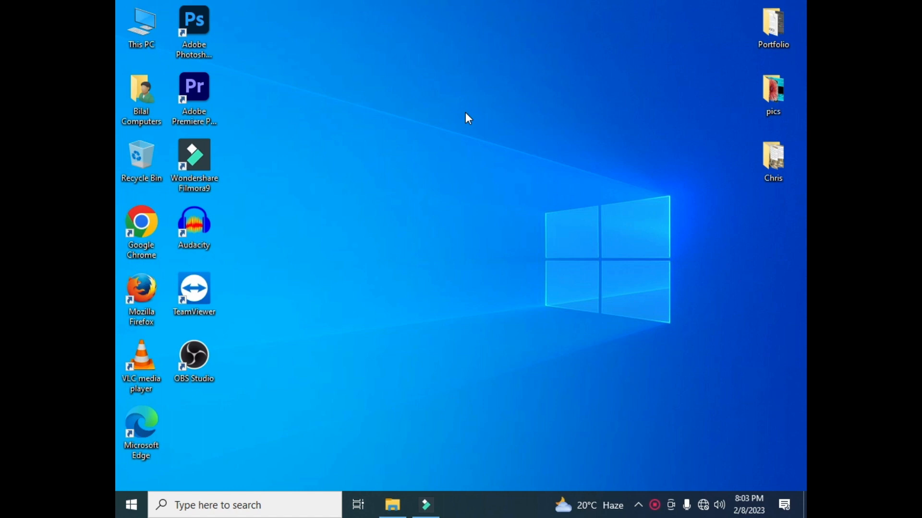
Step: Bring up the desktop's right-click shortcut menu that offers Personalize
{"action": "right_click", "coordinate": [468, 117]}
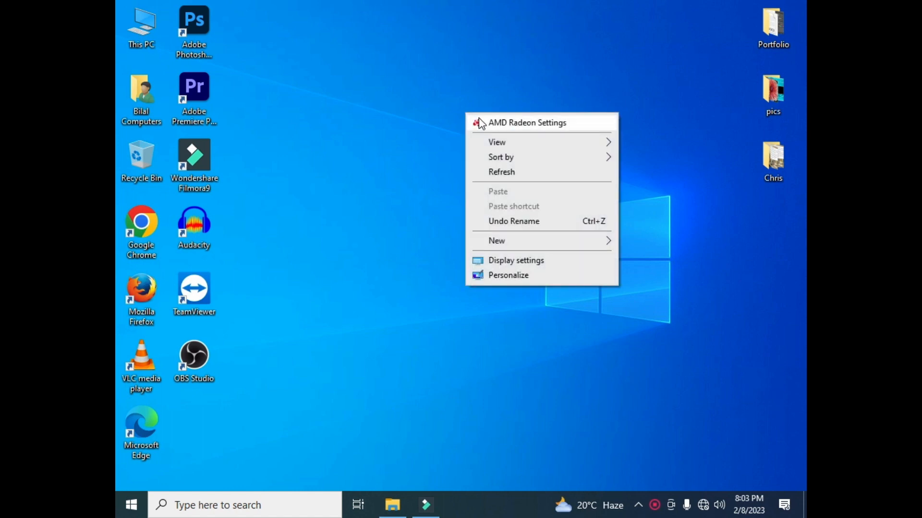
{"action": "mouse_move", "coordinate": [516, 261]}
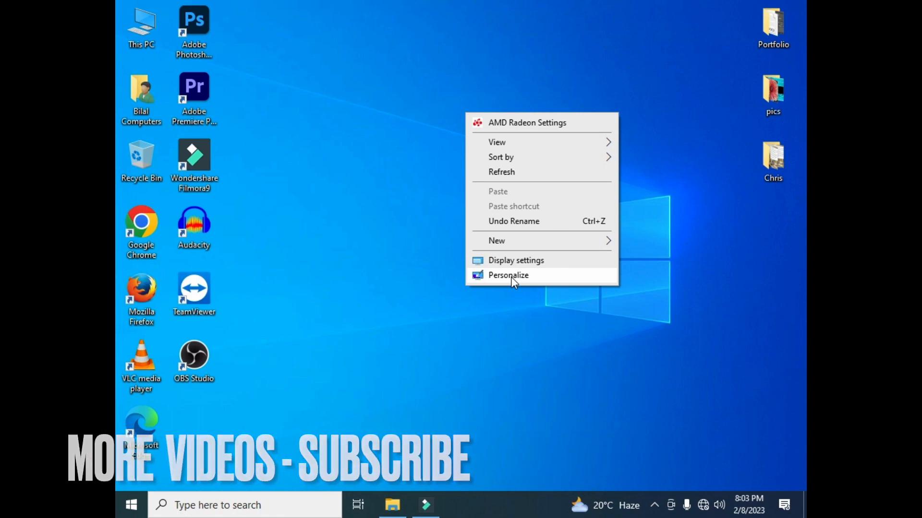
Step: Go to Personalization > Background and minimize Settings so the beach-and-rock-arch wallpaper shows
{"action": "left_click", "coordinate": [507, 275]}
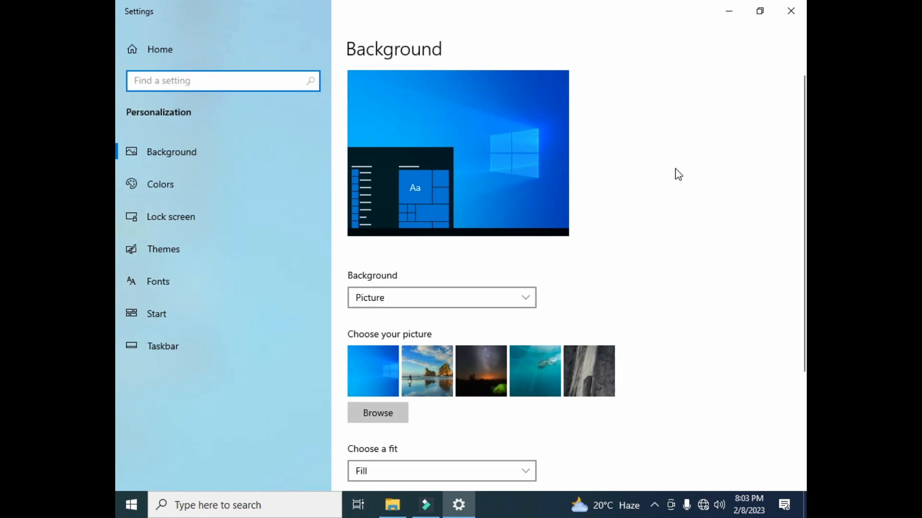
{"action": "mouse_move", "coordinate": [517, 390]}
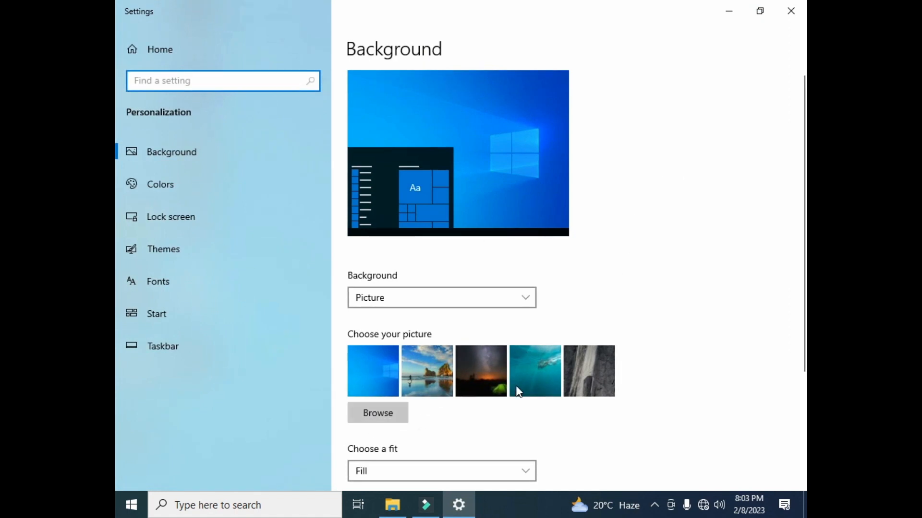
{"action": "scroll", "scroll_direction": "down", "scroll_amount": 3}
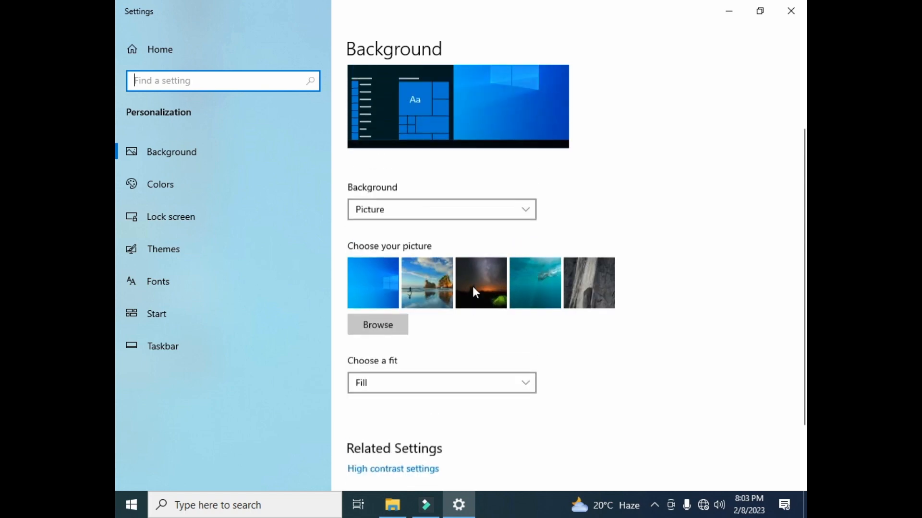
{"action": "scroll", "scroll_direction": "down", "scroll_amount": 3}
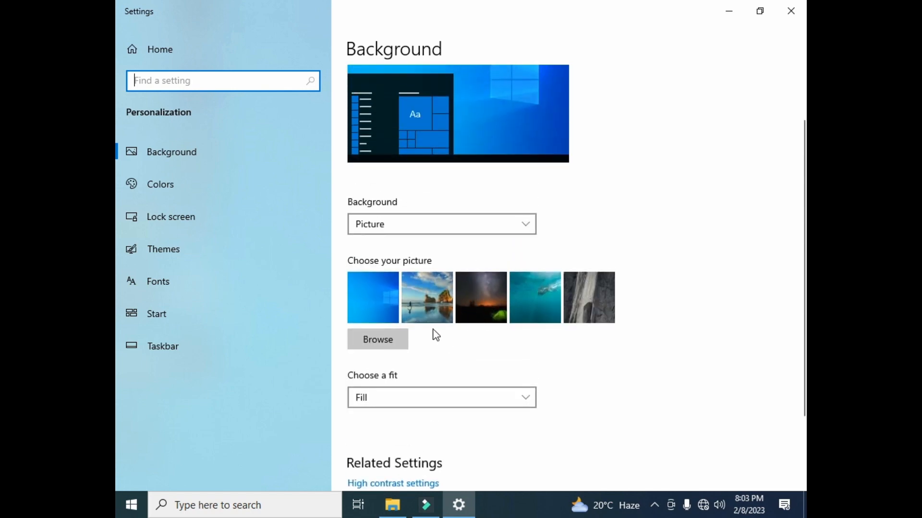
{"action": "left_click", "coordinate": [427, 297]}
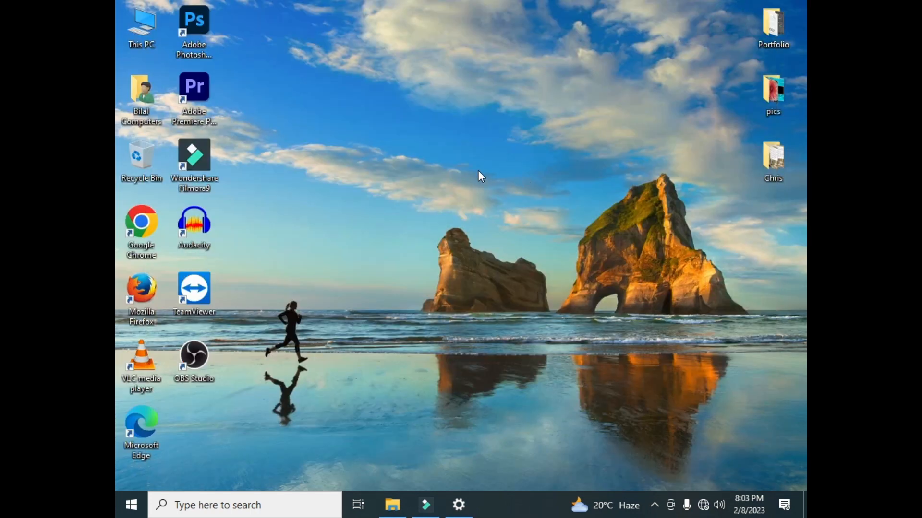
{"action": "mouse_move", "coordinate": [462, 145]}
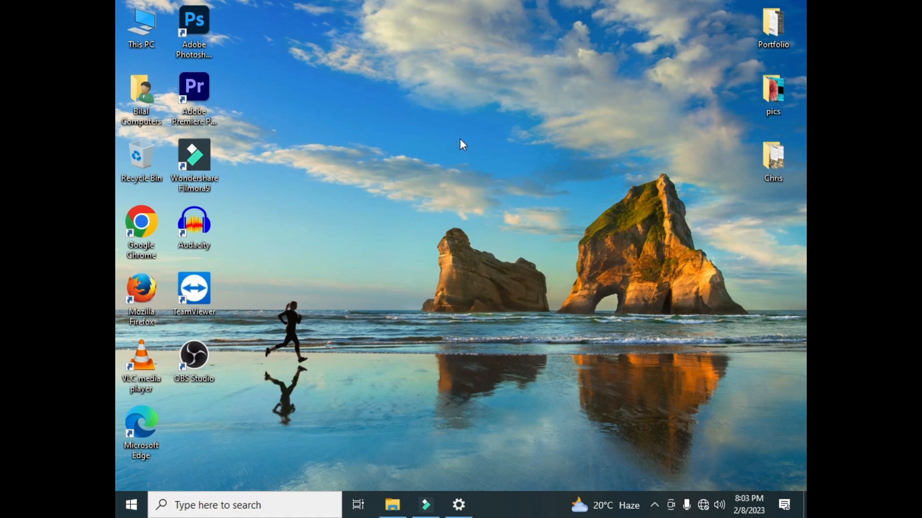
{"action": "mouse_move", "coordinate": [426, 176]}
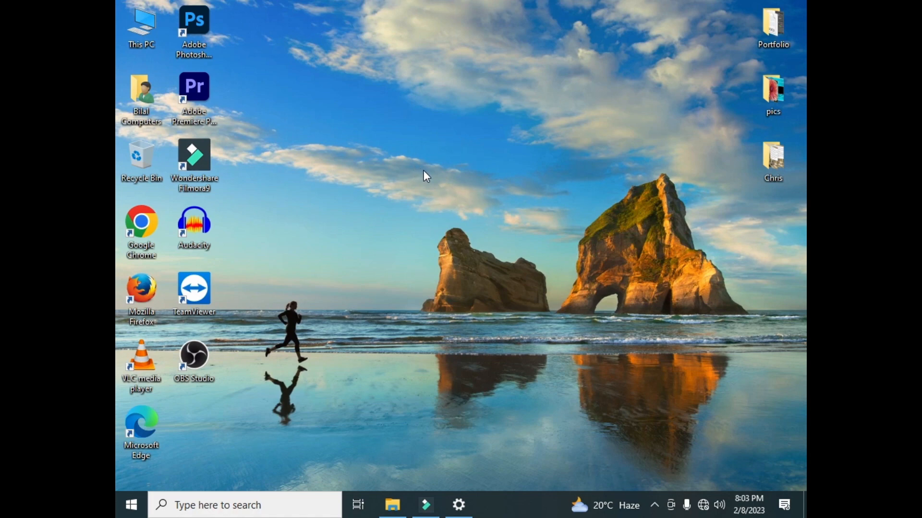
Step: Restore Settings and make the starry night sky with the green tent the wallpaper
{"action": "left_click", "coordinate": [458, 505]}
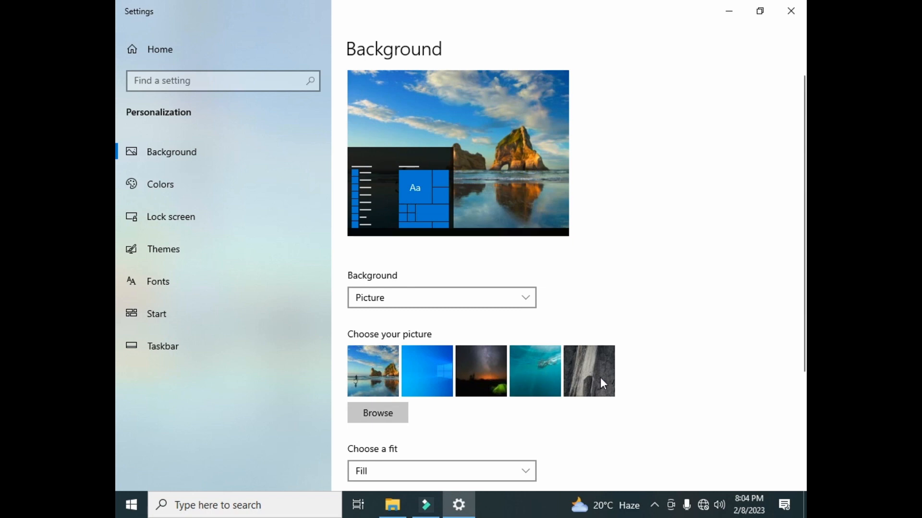
{"action": "mouse_move", "coordinate": [481, 376]}
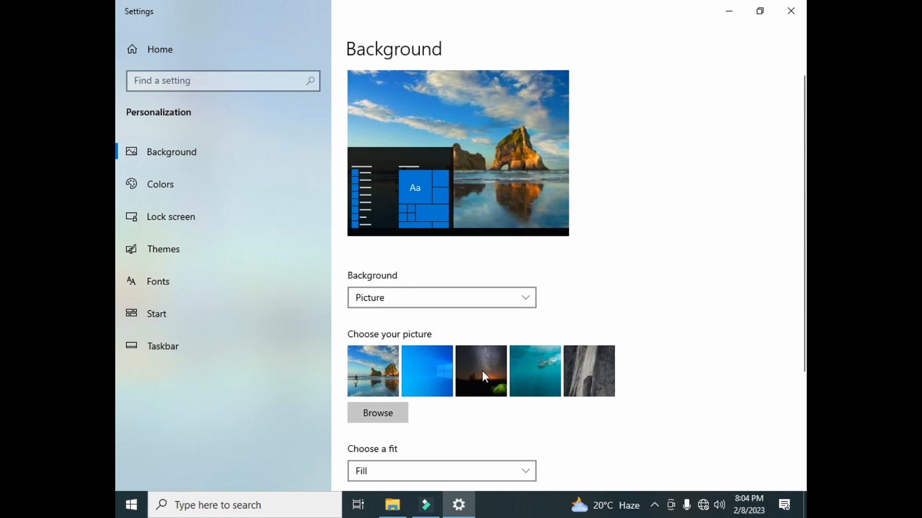
{"action": "left_click", "coordinate": [480, 370]}
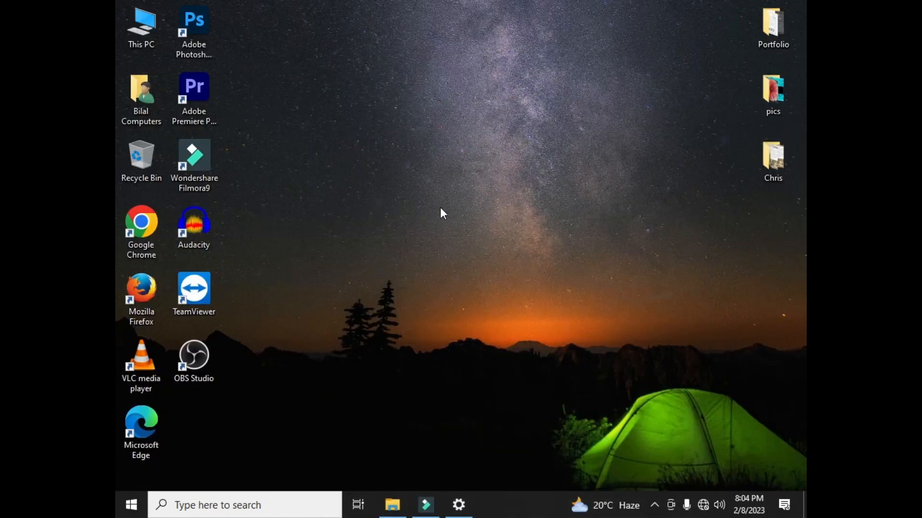
{"action": "mouse_move", "coordinate": [529, 189]}
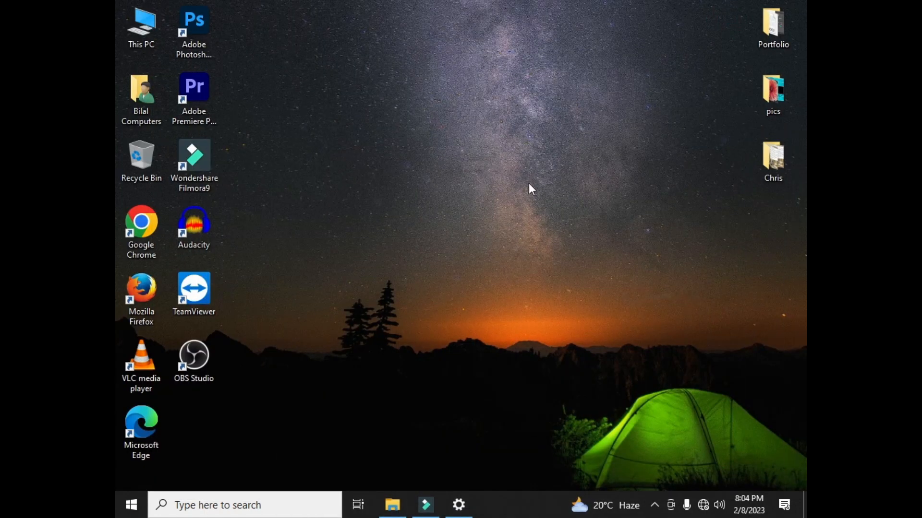
{"action": "mouse_move", "coordinate": [512, 365]}
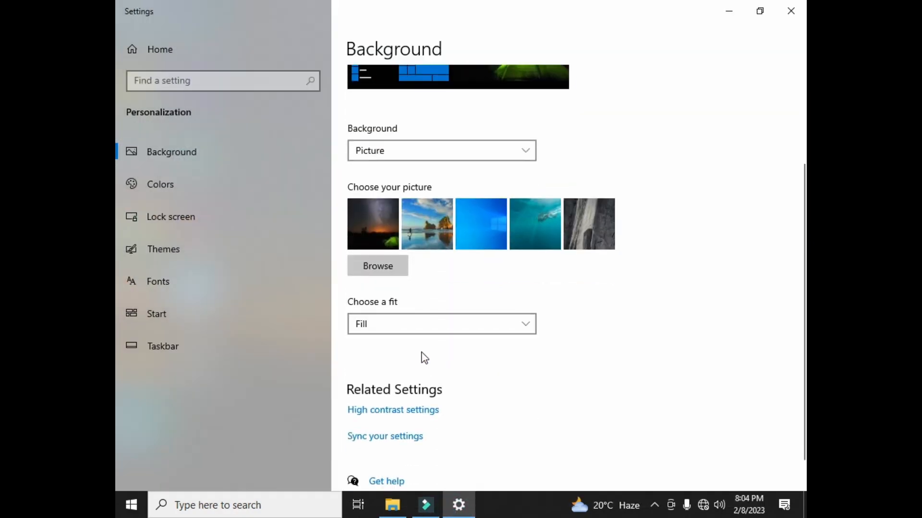
Step: Browse to Pictures, set photo 4 (red flowers) as wallpaper, and reveal the desktop
{"action": "left_click", "coordinate": [376, 266]}
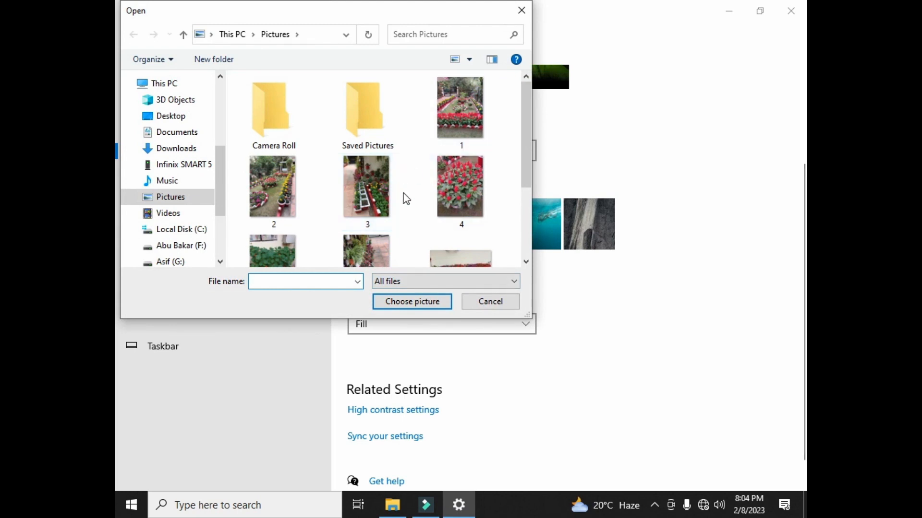
{"action": "mouse_move", "coordinate": [366, 188]}
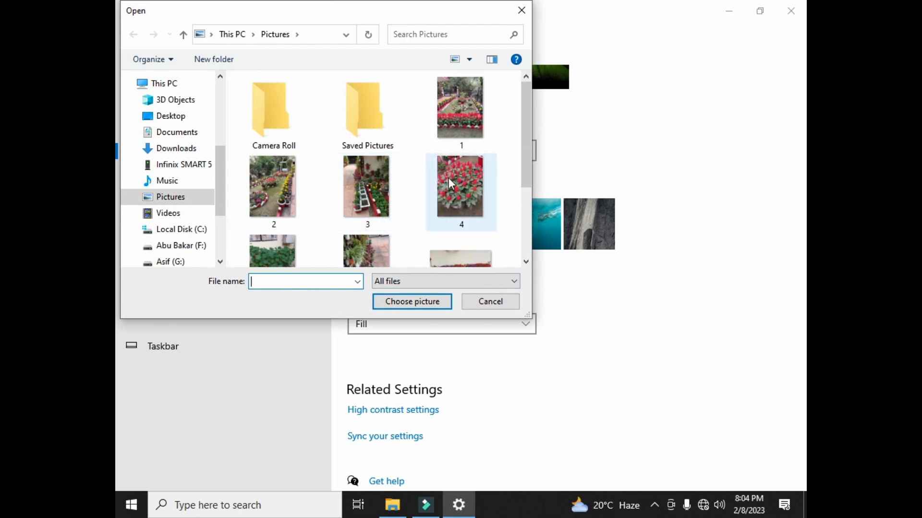
{"action": "left_click", "coordinate": [460, 185]}
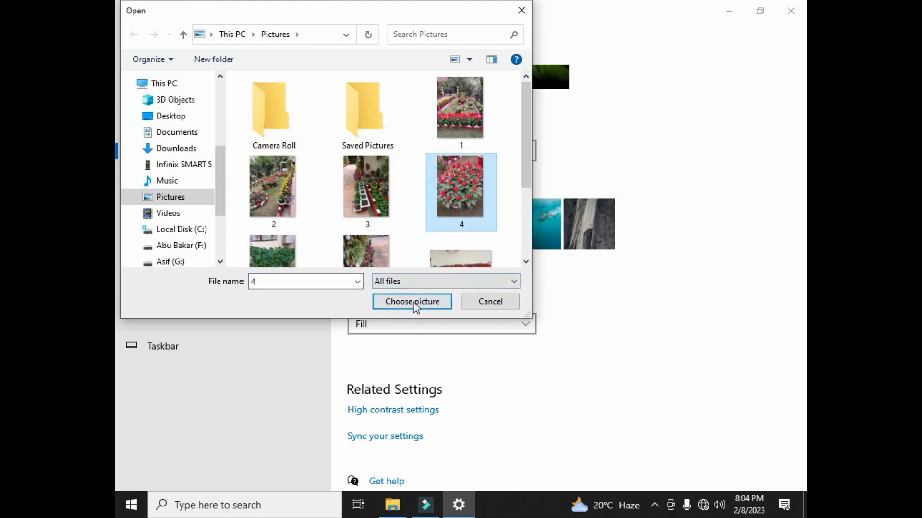
{"action": "left_click", "coordinate": [412, 302]}
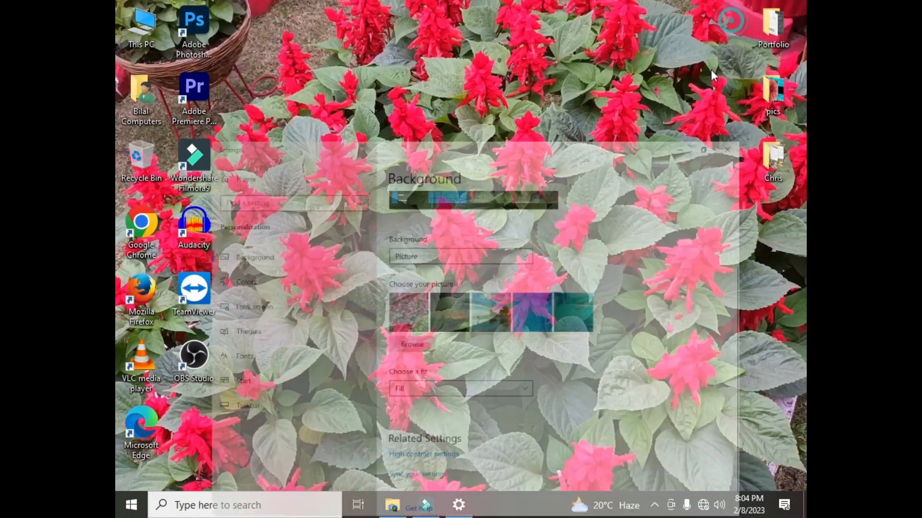
{"action": "left_click", "coordinate": [728, 150]}
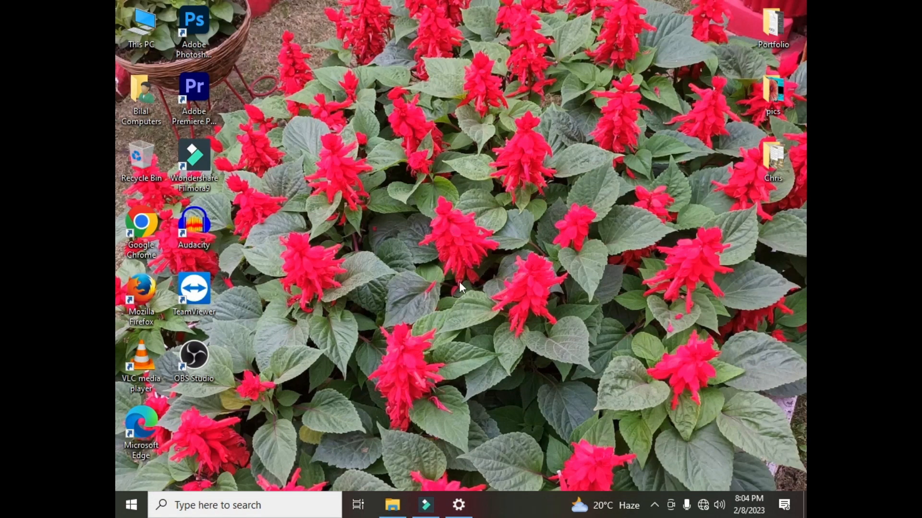
Step: Restore Settings and switch back to the default blue Windows logo wallpaper
{"action": "left_click", "coordinate": [458, 505]}
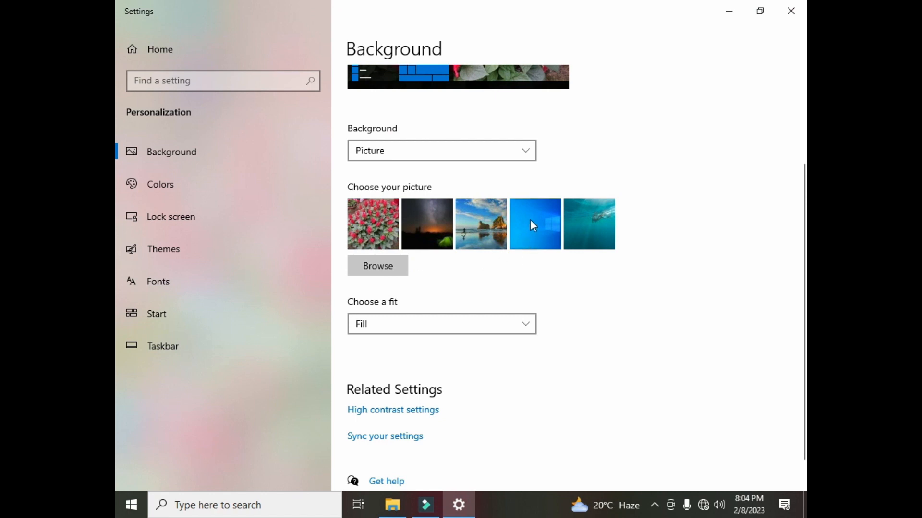
{"action": "left_click", "coordinate": [534, 224]}
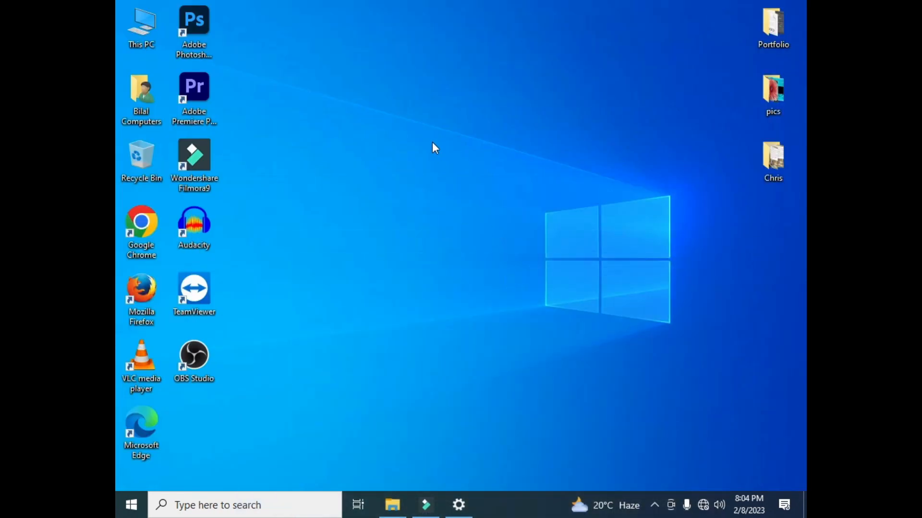
{"action": "mouse_move", "coordinate": [446, 116]}
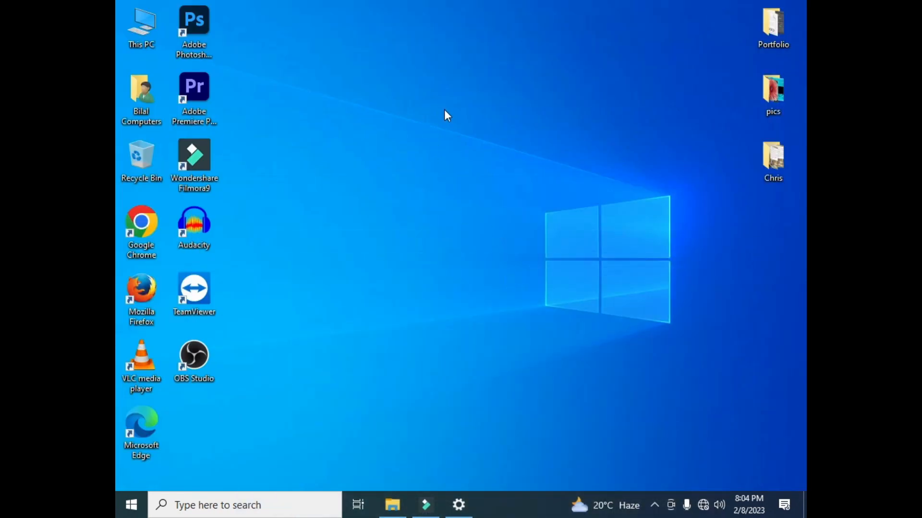
{"action": "mouse_move", "coordinate": [474, 159]}
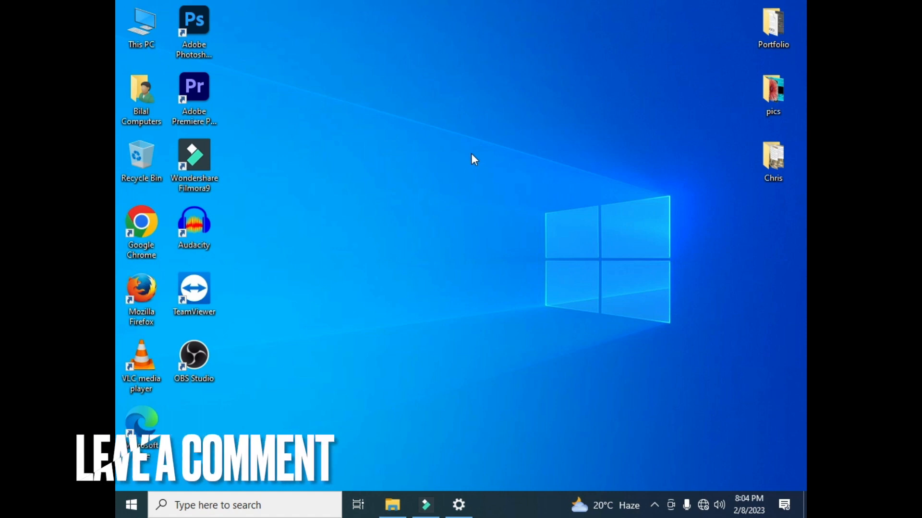
{"action": "mouse_move", "coordinate": [449, 155]}
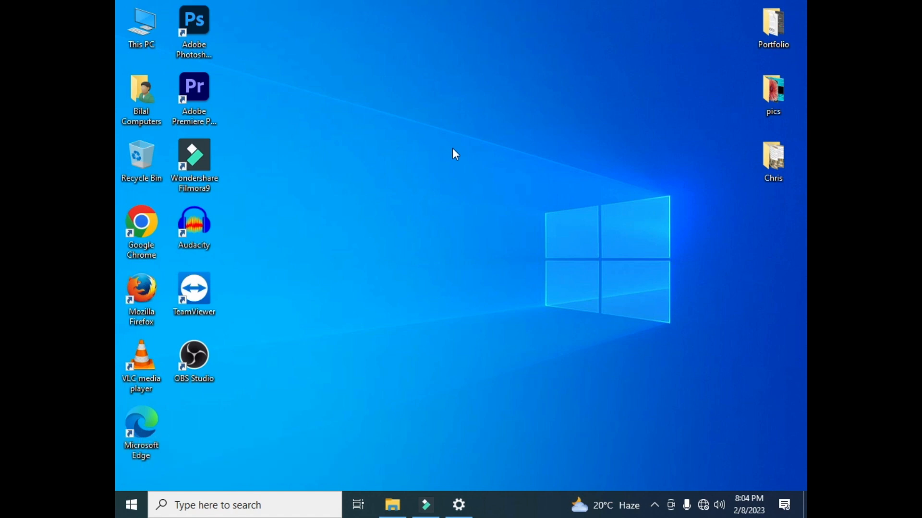
{"action": "mouse_move", "coordinate": [449, 154]}
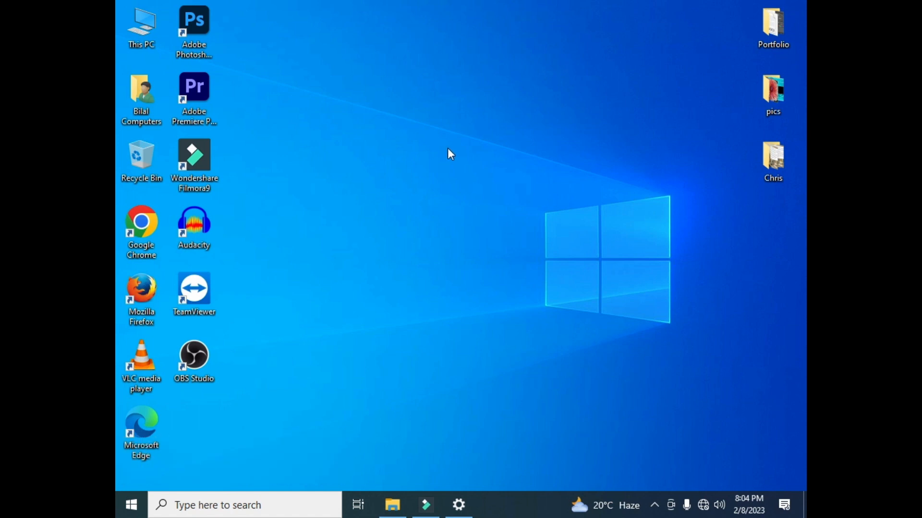